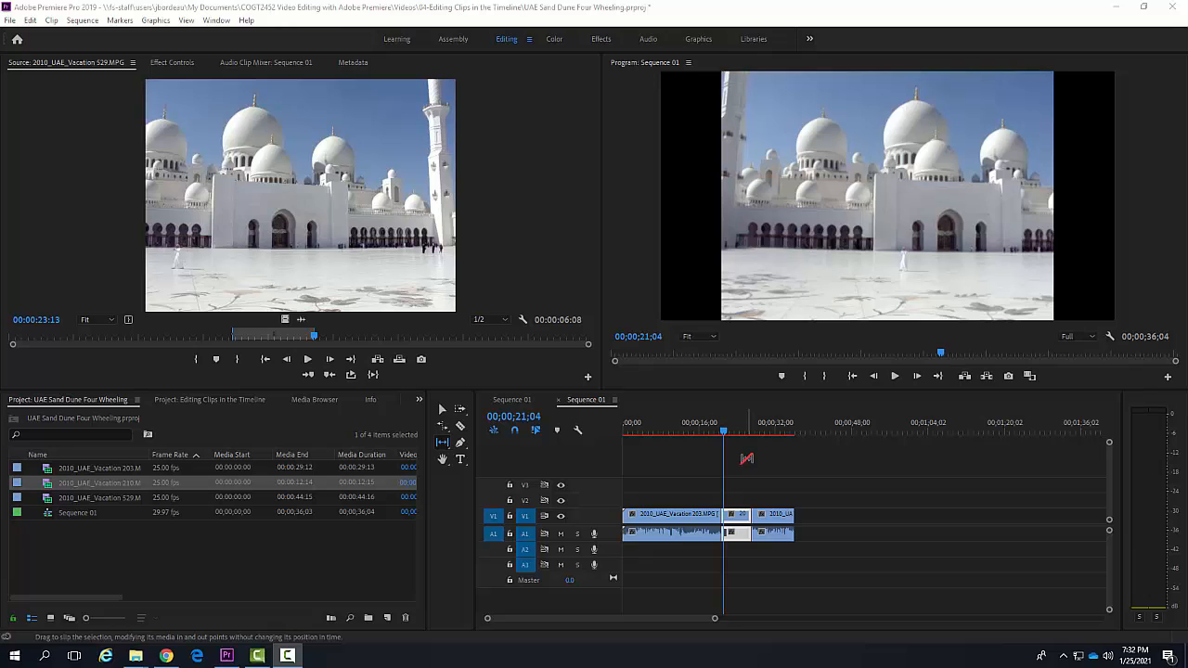
mouse_move(723, 440)
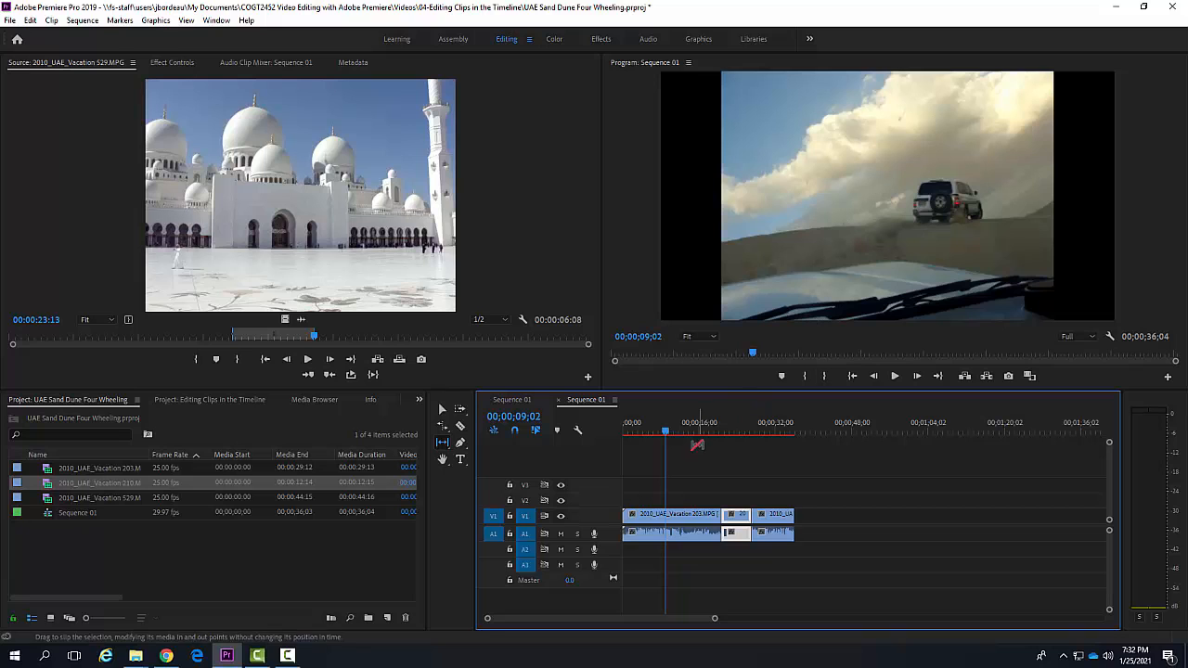
Preview frames from the desert clip and park the playhead on the middle mosque clip
click(708, 433)
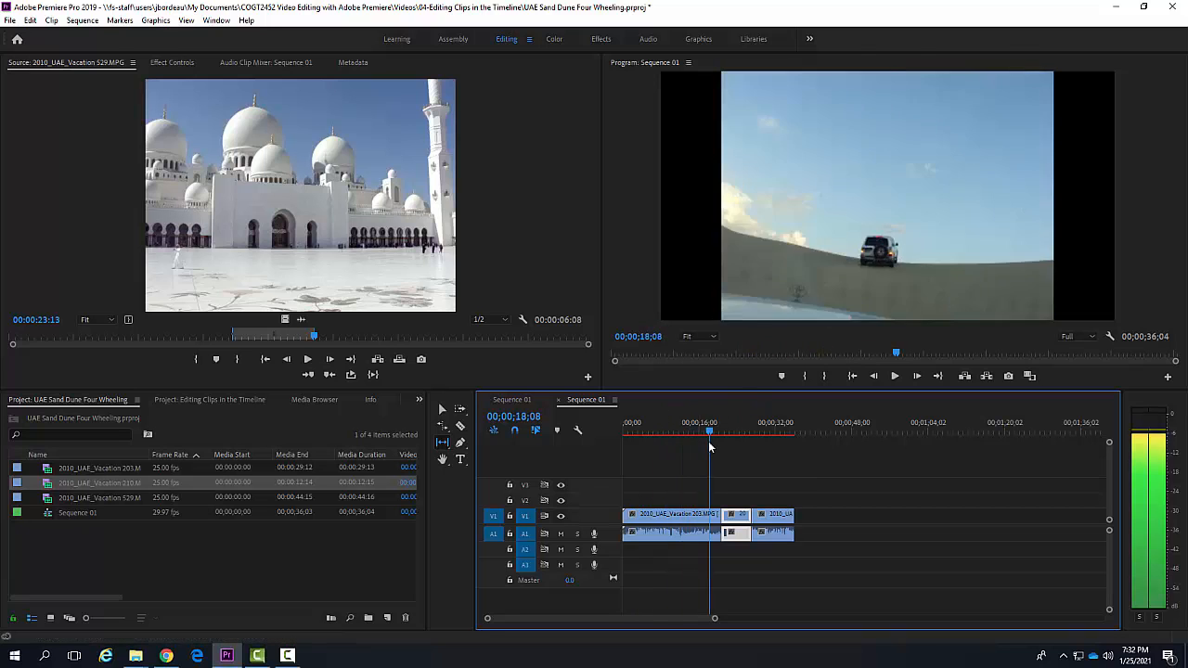
click(708, 433)
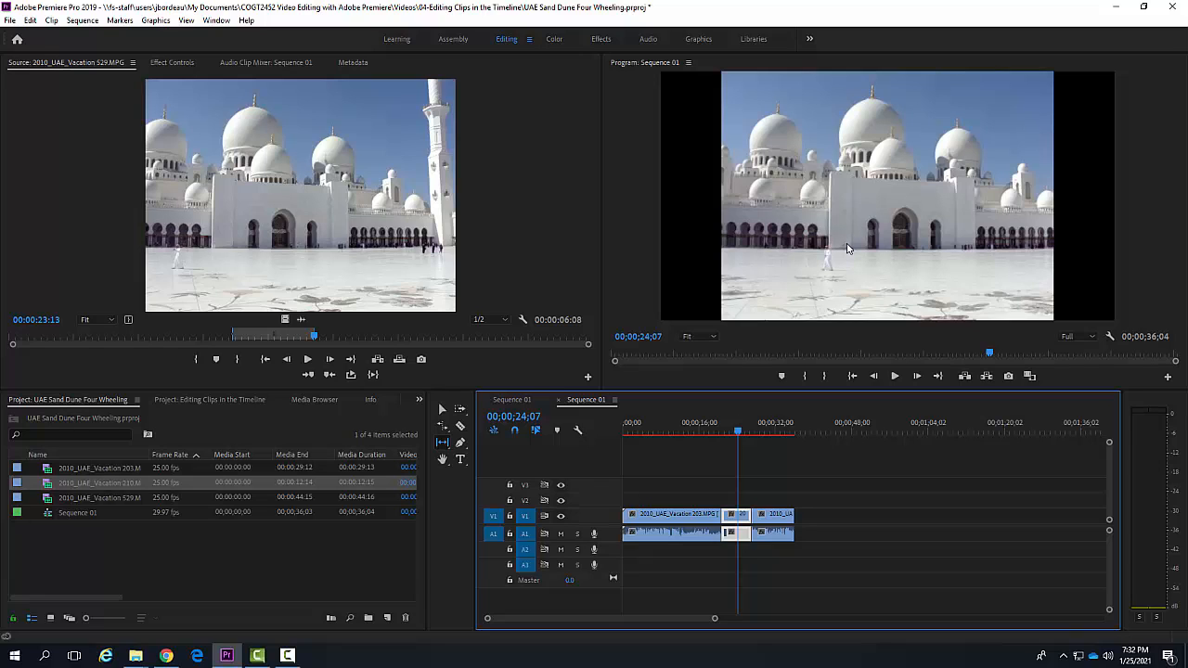
mouse_move(838, 266)
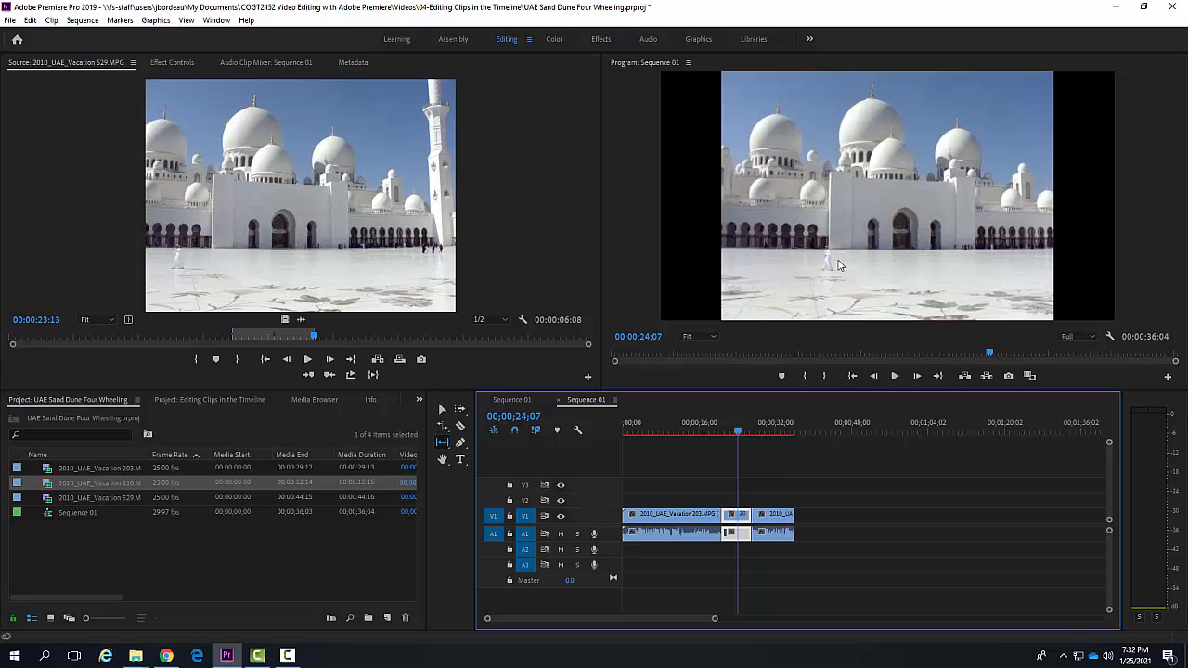
mouse_move(359, 291)
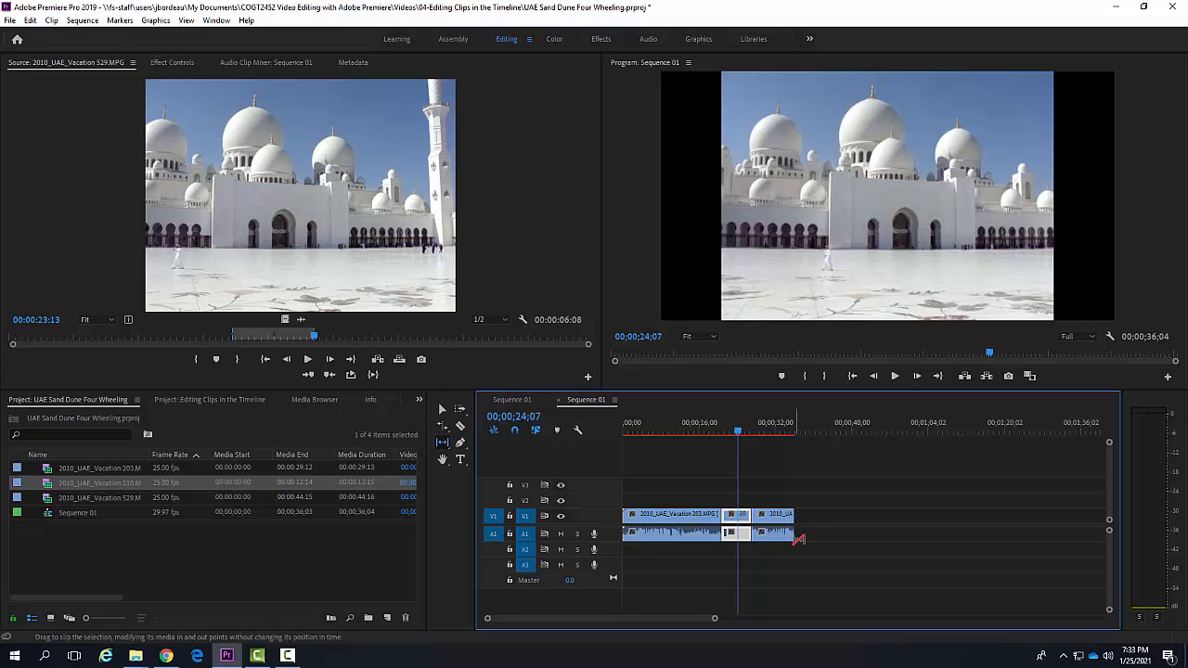
click(721, 434)
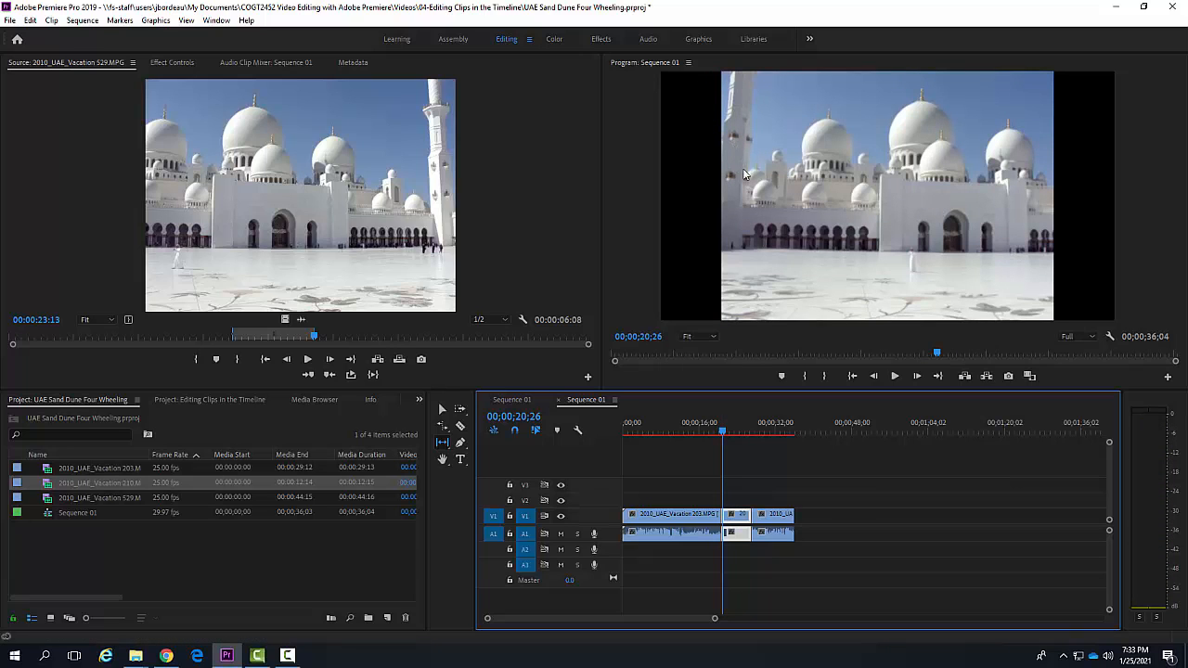
mouse_move(729, 433)
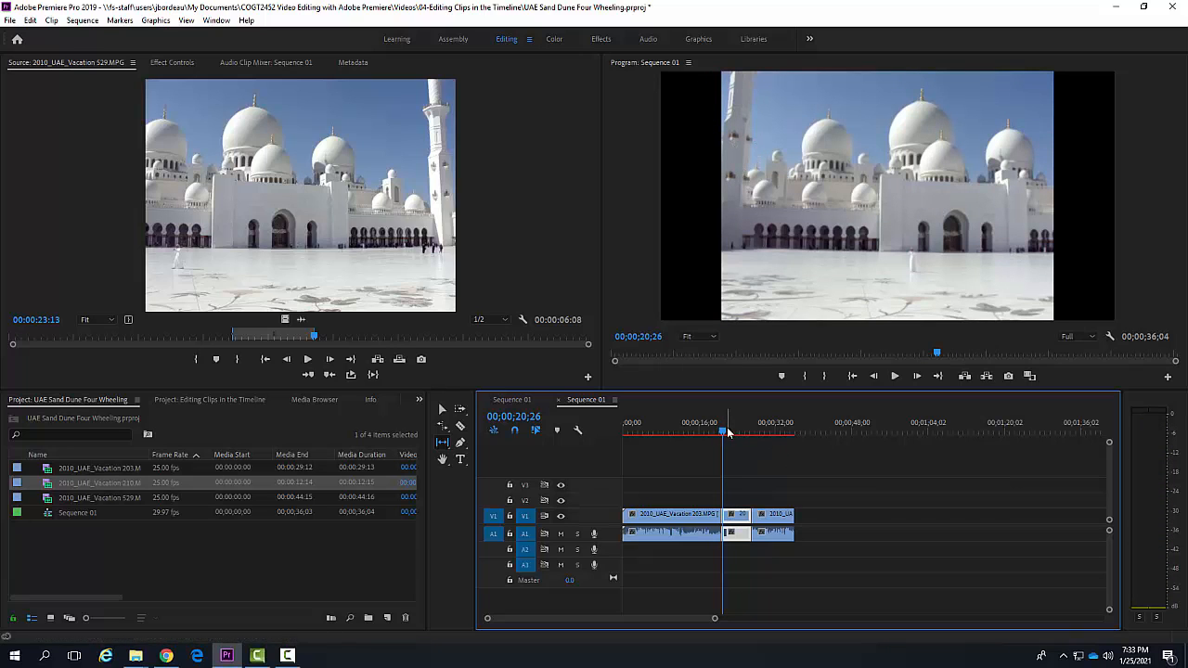
click(752, 431)
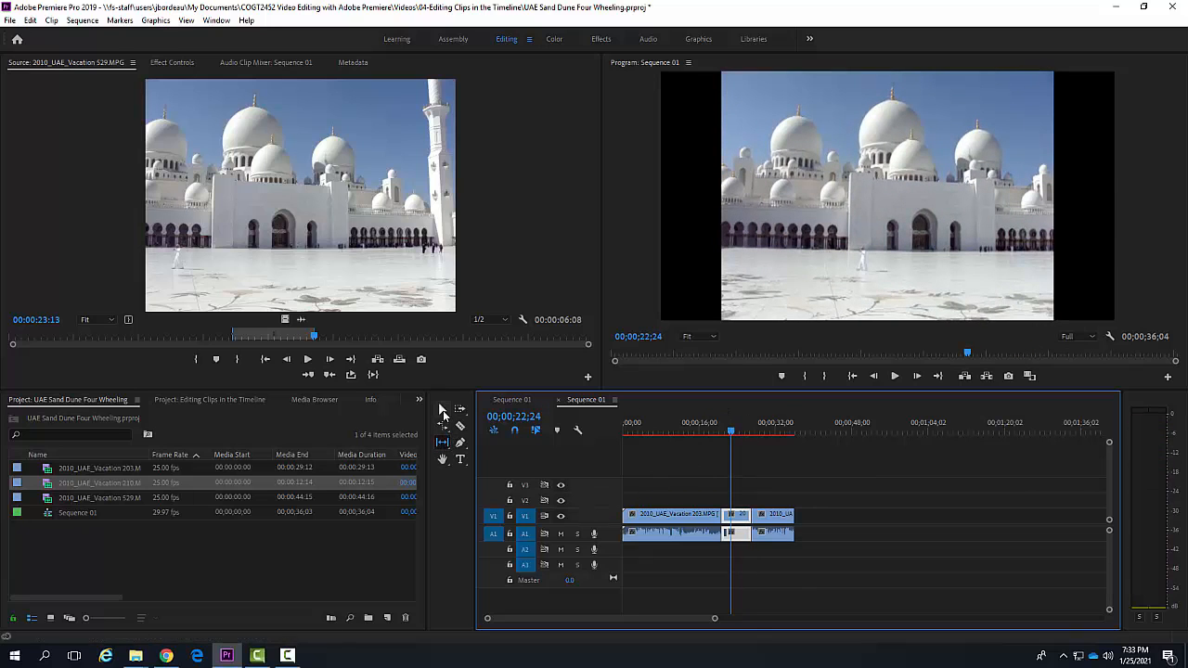
mouse_move(443, 442)
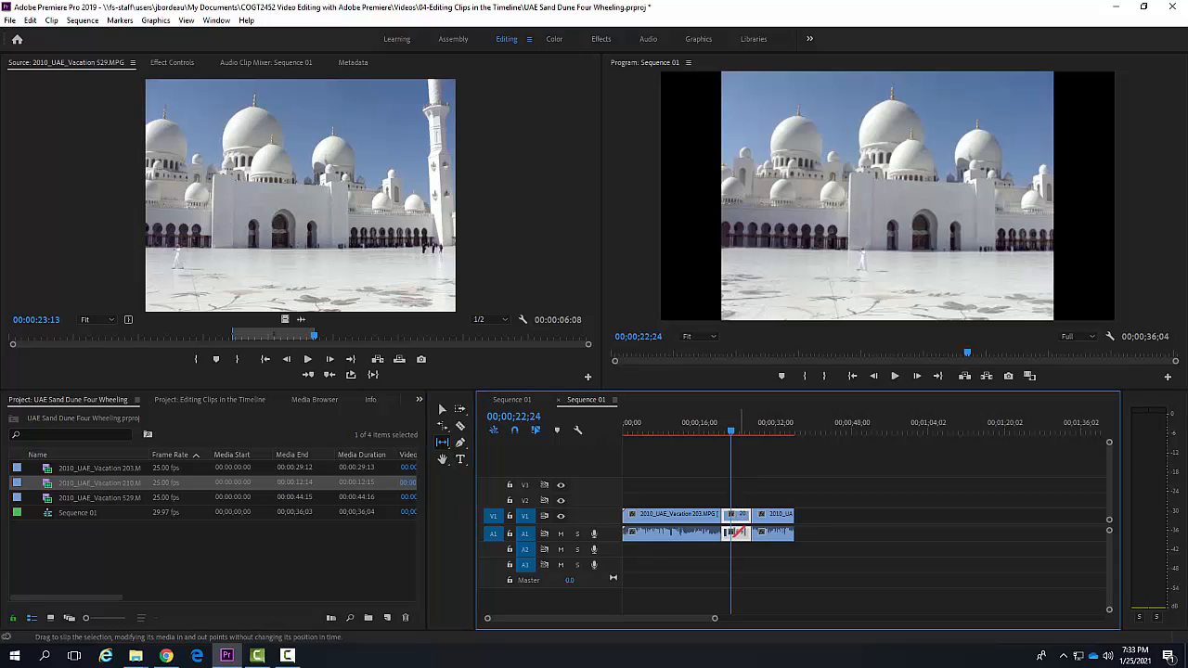
Slip the middle mosque clip's footage back and forth to fine-tune its in/out points
drag(743, 533, 733, 533)
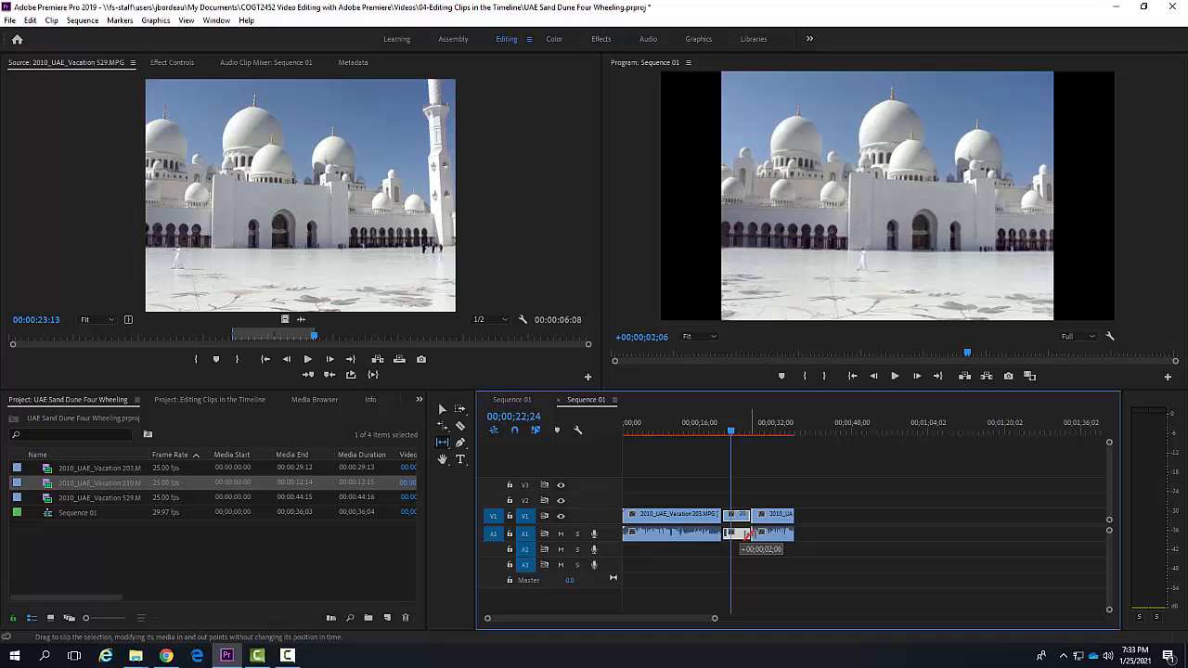
drag(747, 532, 705, 531)
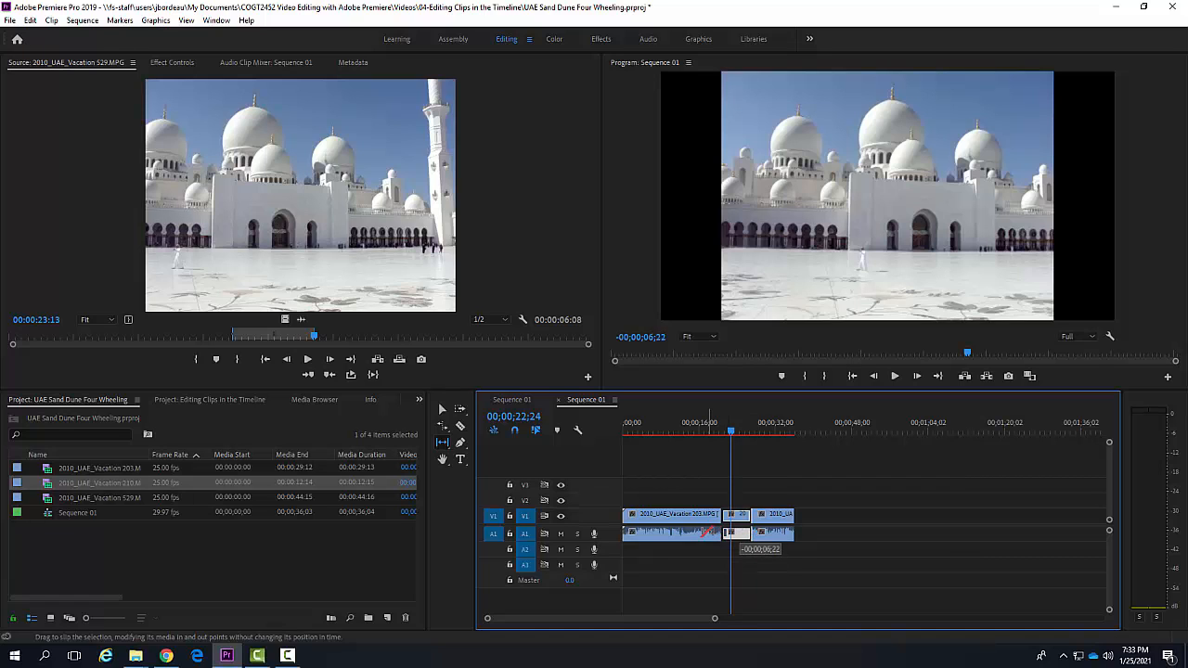
drag(705, 532, 733, 532)
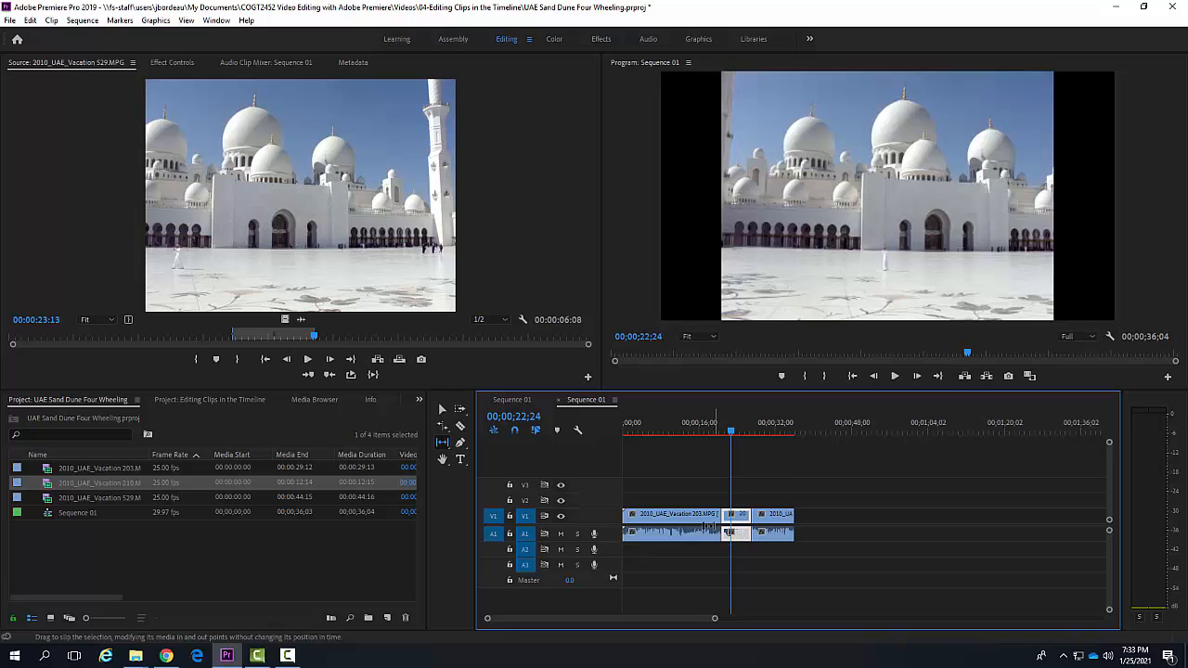
drag(705, 529, 729, 533)
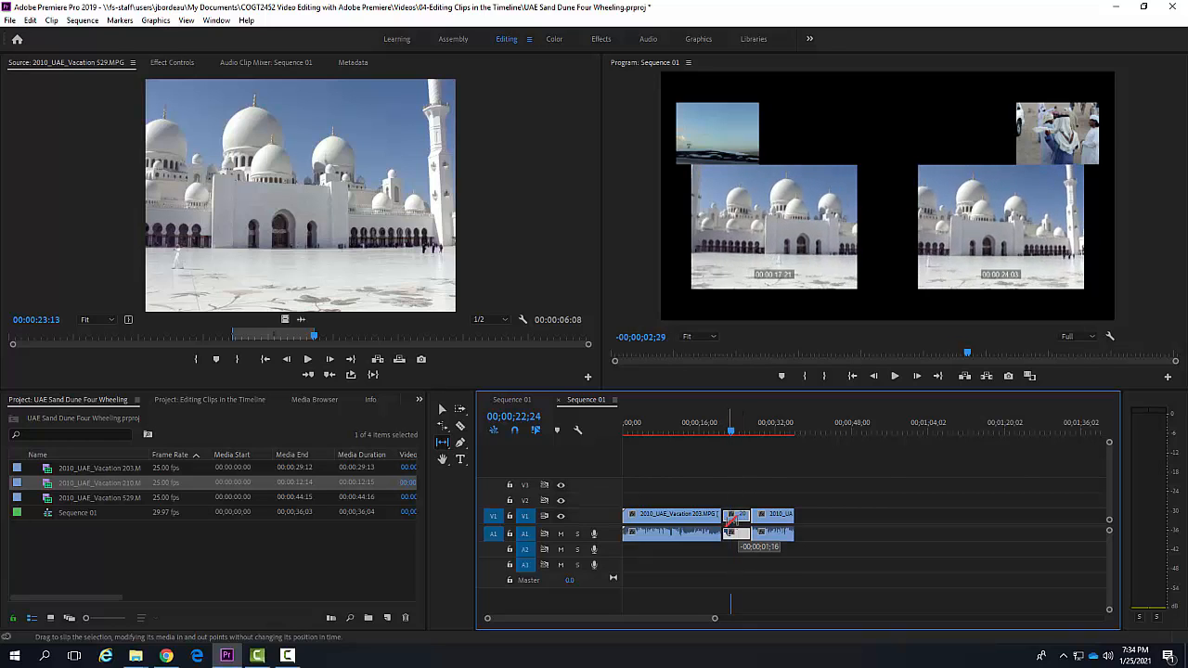
drag(733, 532, 742, 532)
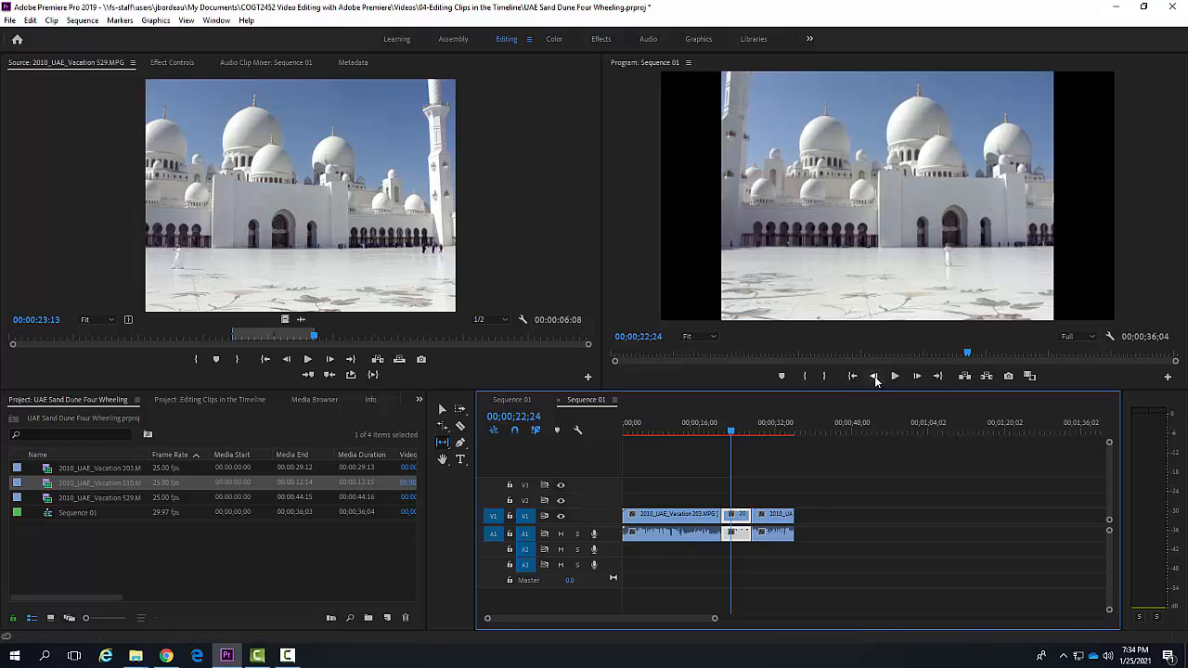
Move the playhead back before the mosque clip and play the sequence
click(713, 433)
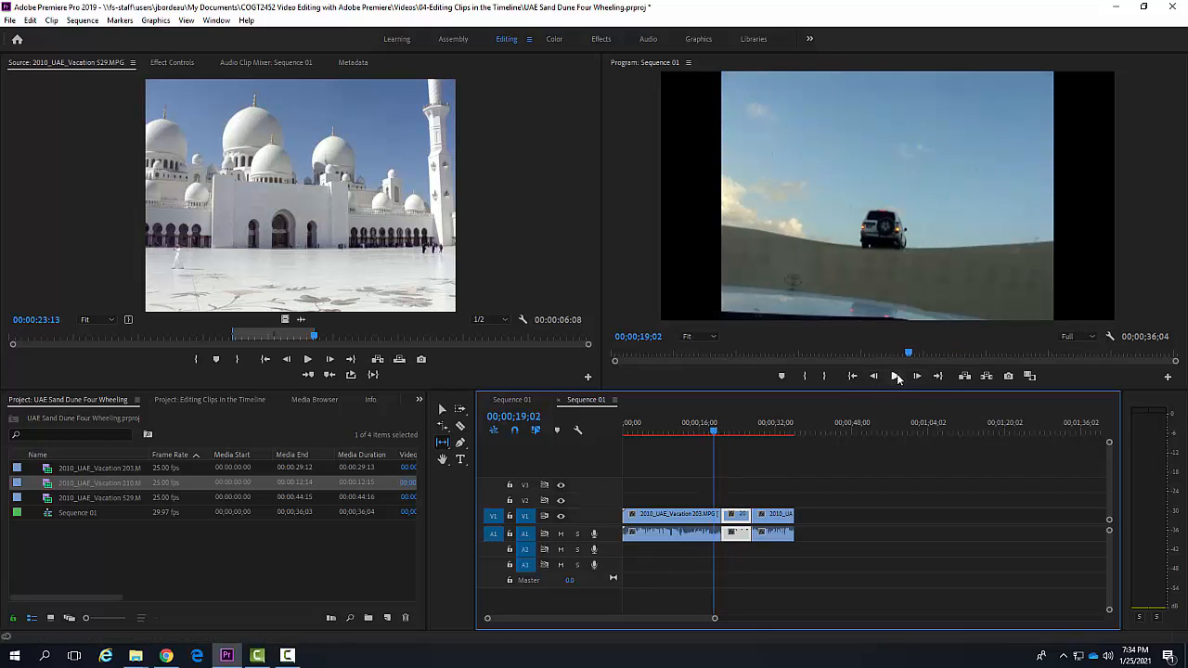
click(894, 375)
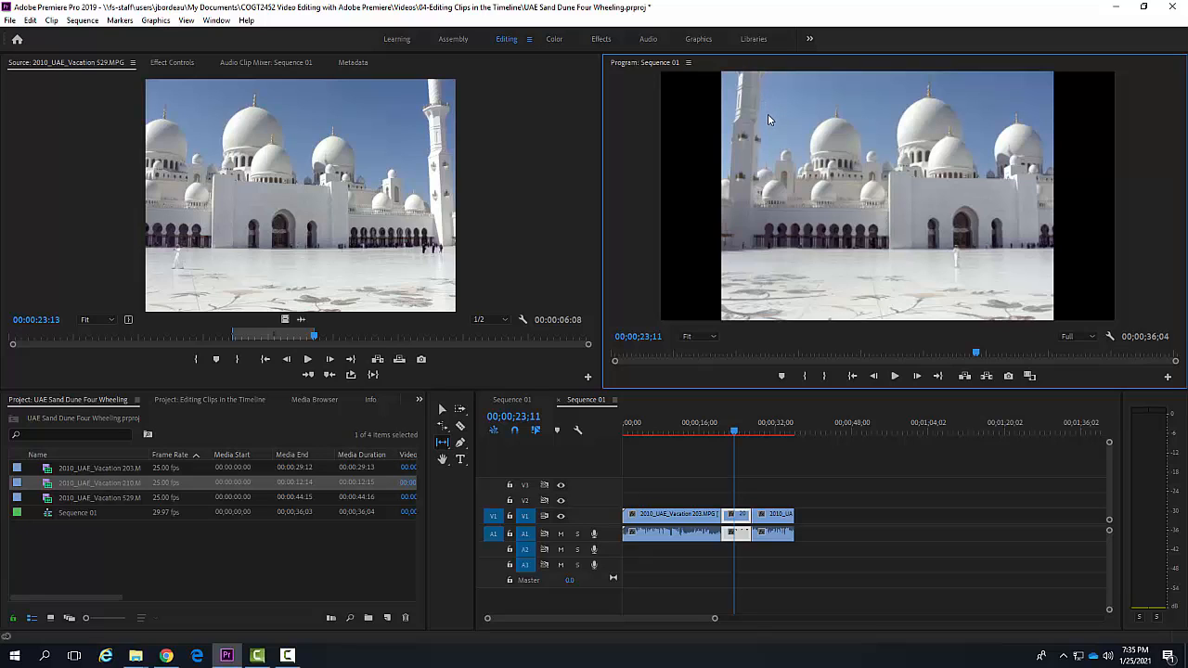
mouse_move(269, 318)
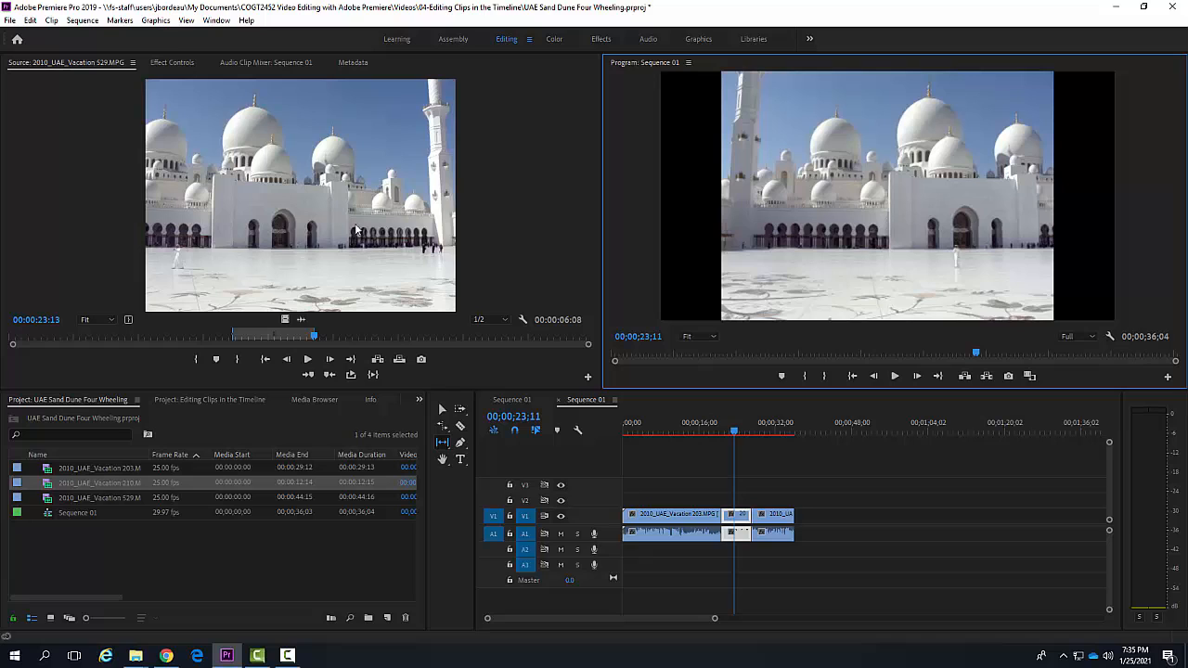
mouse_move(292, 221)
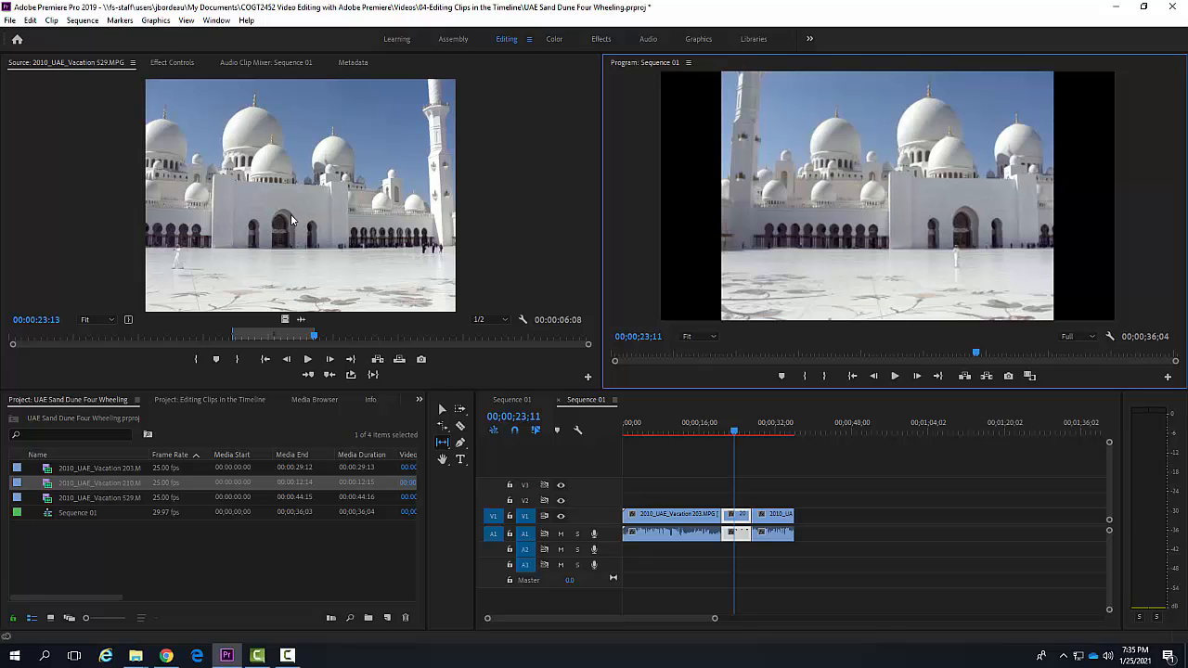